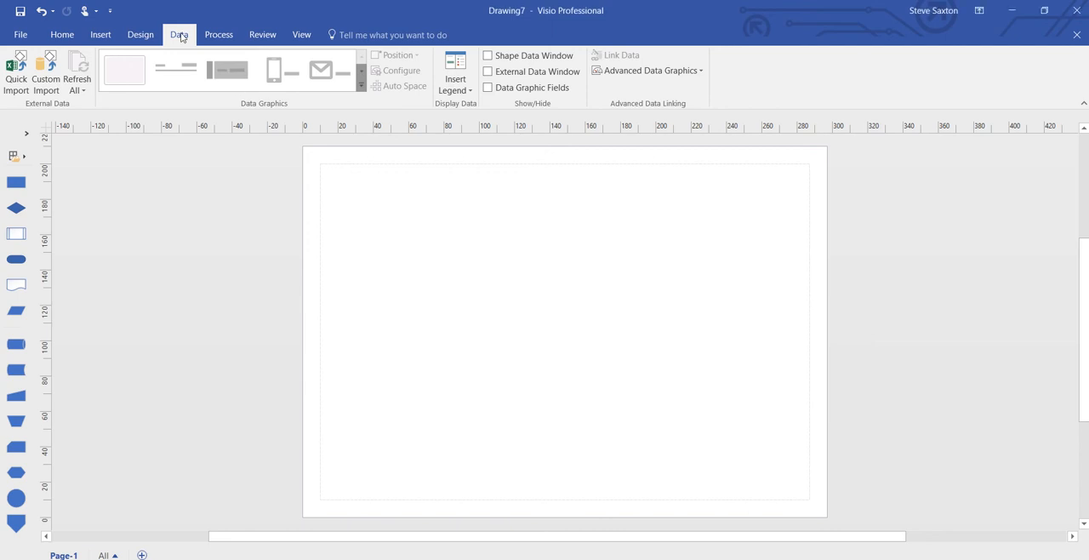
{"action": "mouse_move", "coordinate": [45, 72]}
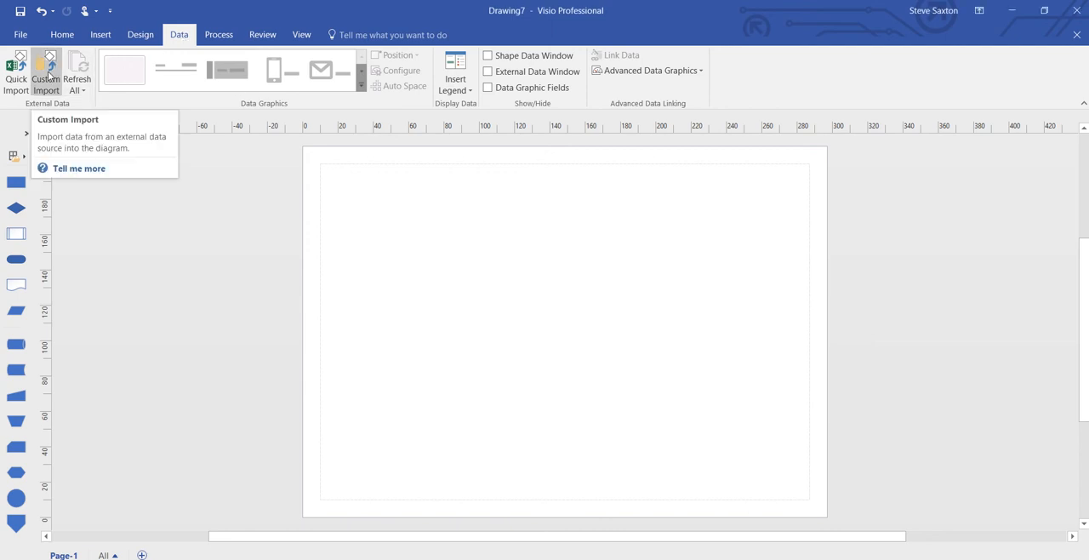
Start a Custom Import with Microsoft Access database as the data source.
{"action": "left_click", "coordinate": [46, 72]}
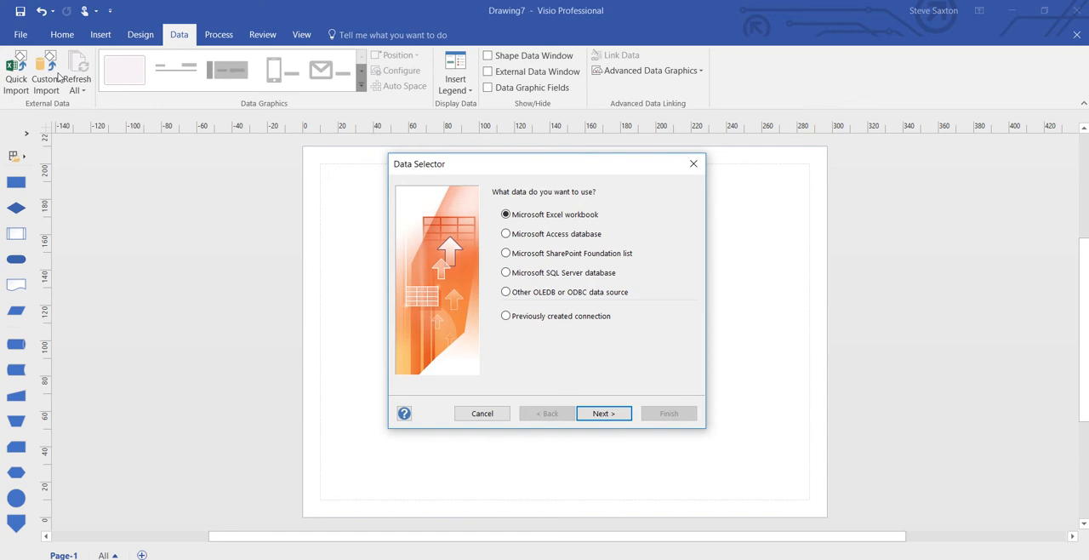
{"action": "left_click", "coordinate": [506, 234]}
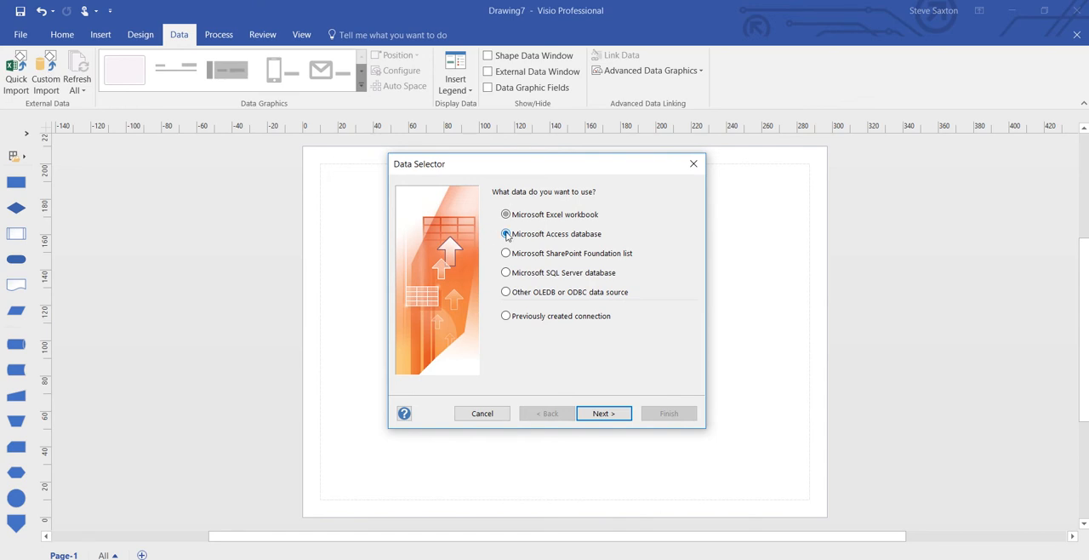
{"action": "left_click", "coordinate": [506, 233]}
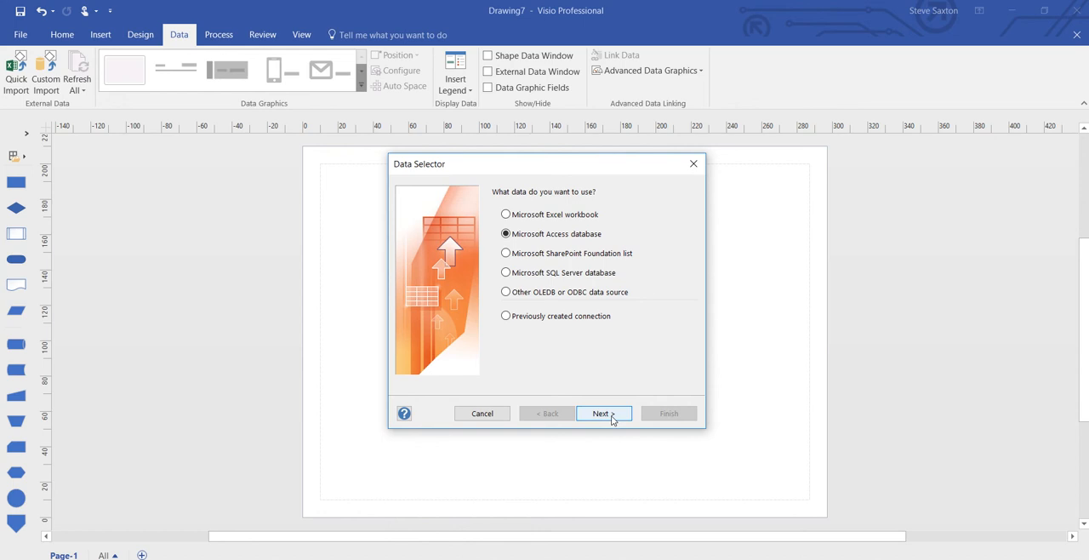
Choose the VisioLink.accdb database with its TblProcess table in the import wizard.
{"action": "left_click", "coordinate": [604, 412]}
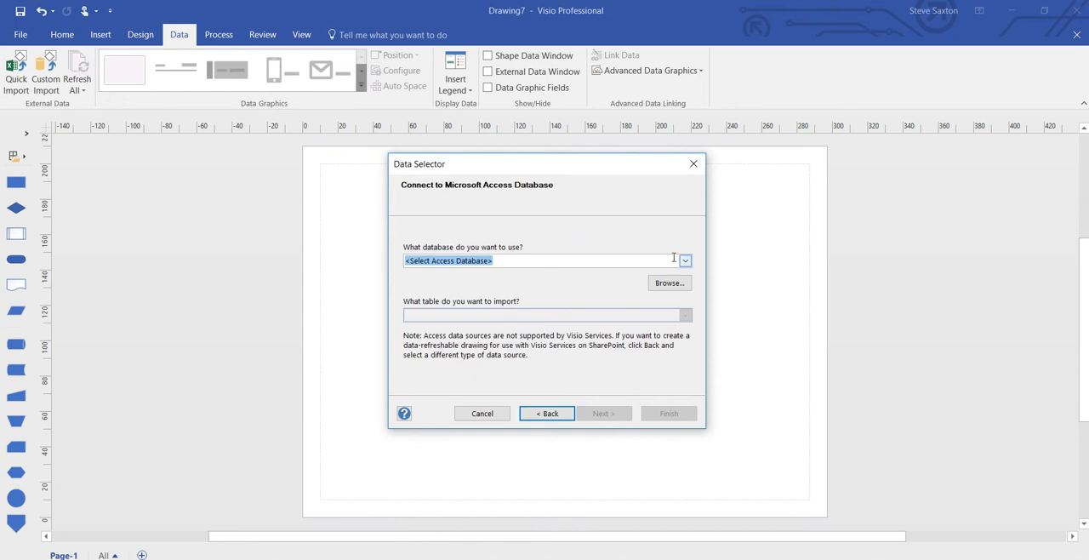
{"action": "left_click", "coordinate": [685, 260]}
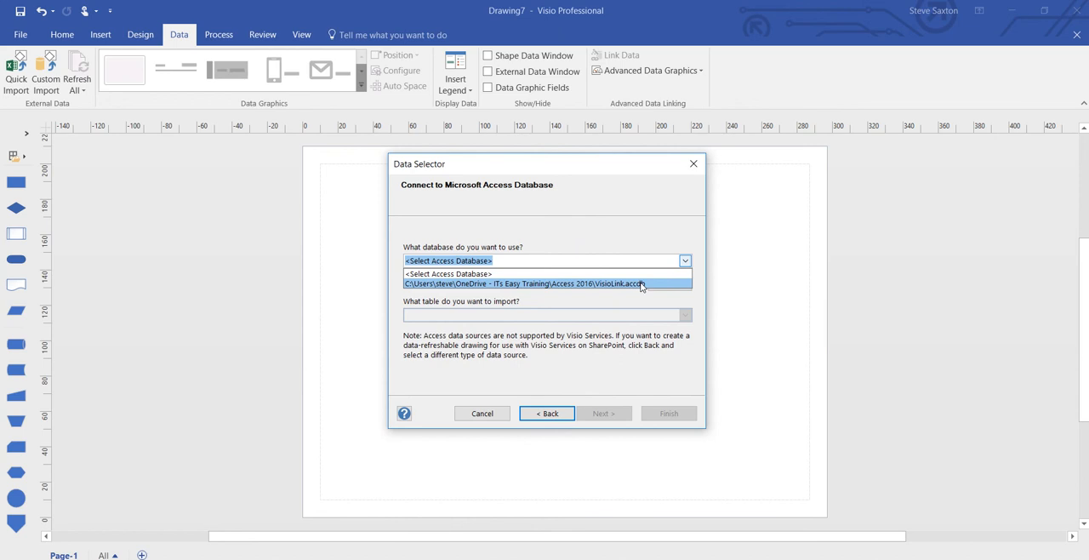
{"action": "left_click", "coordinate": [525, 283]}
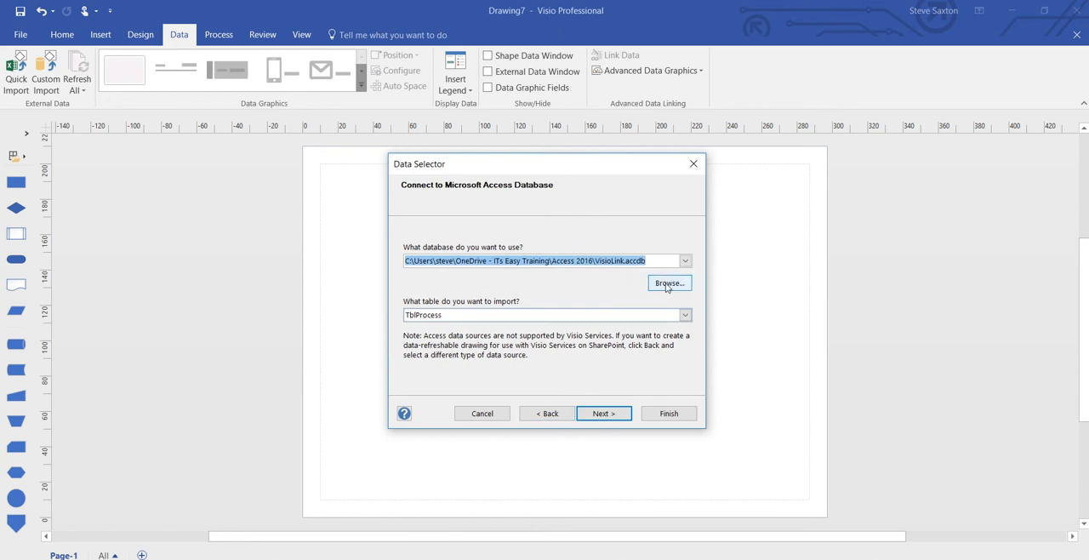
{"action": "mouse_move", "coordinate": [452, 325]}
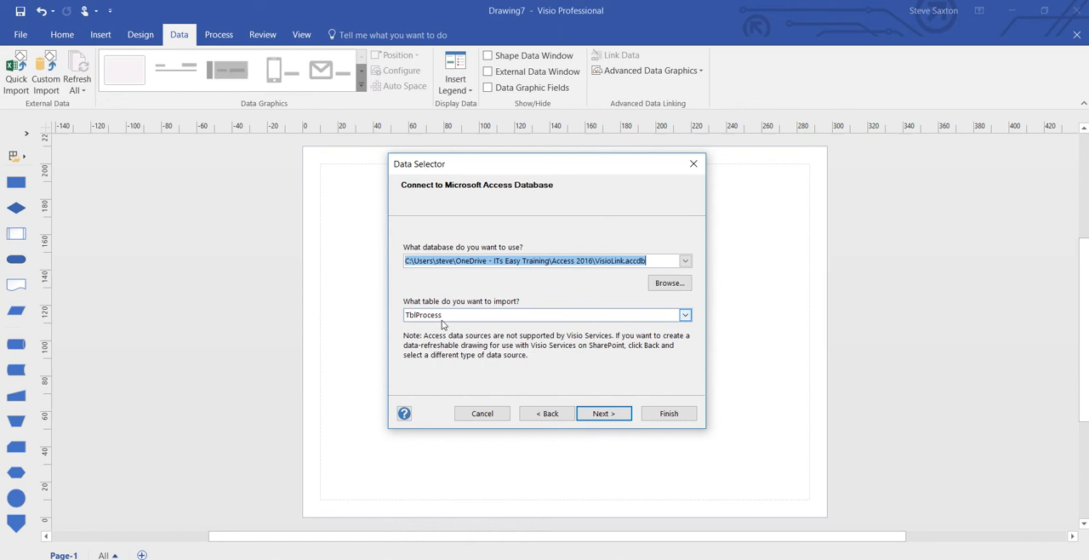
{"action": "left_click", "coordinate": [603, 413]}
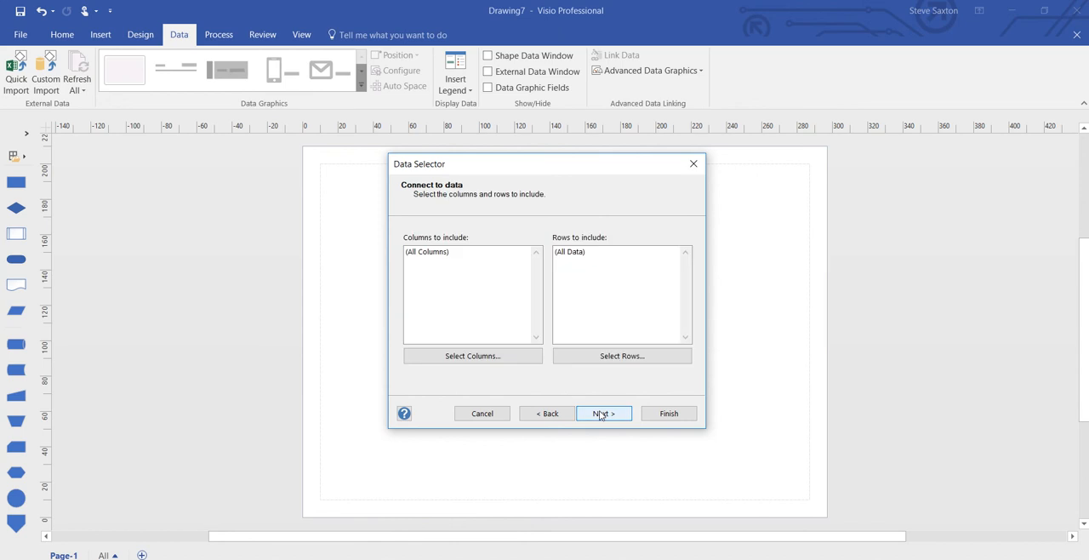
Keep all columns and rows of TblProcess and finish, listing six process records.
{"action": "left_click", "coordinate": [473, 356]}
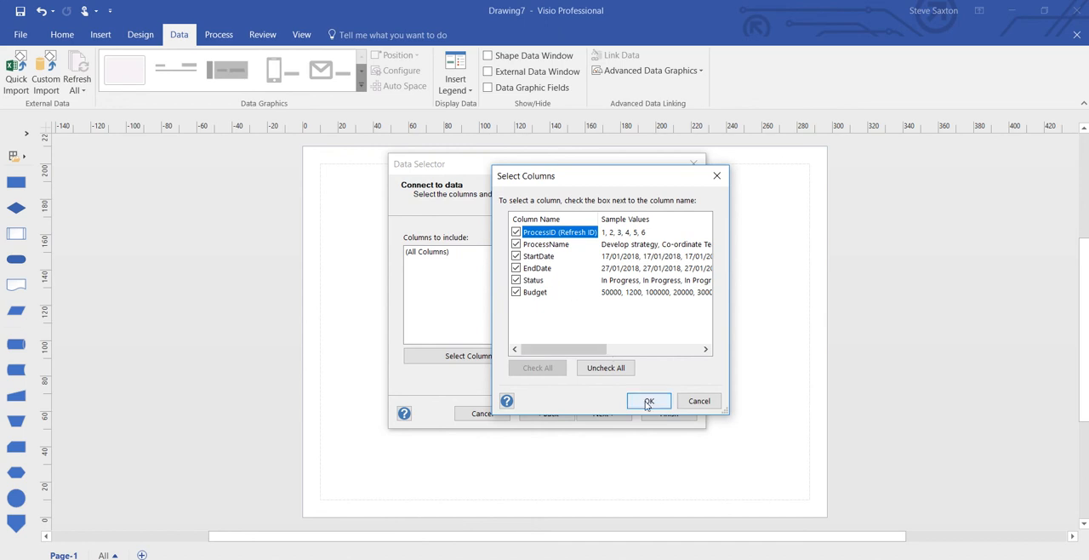
{"action": "left_click", "coordinate": [648, 401]}
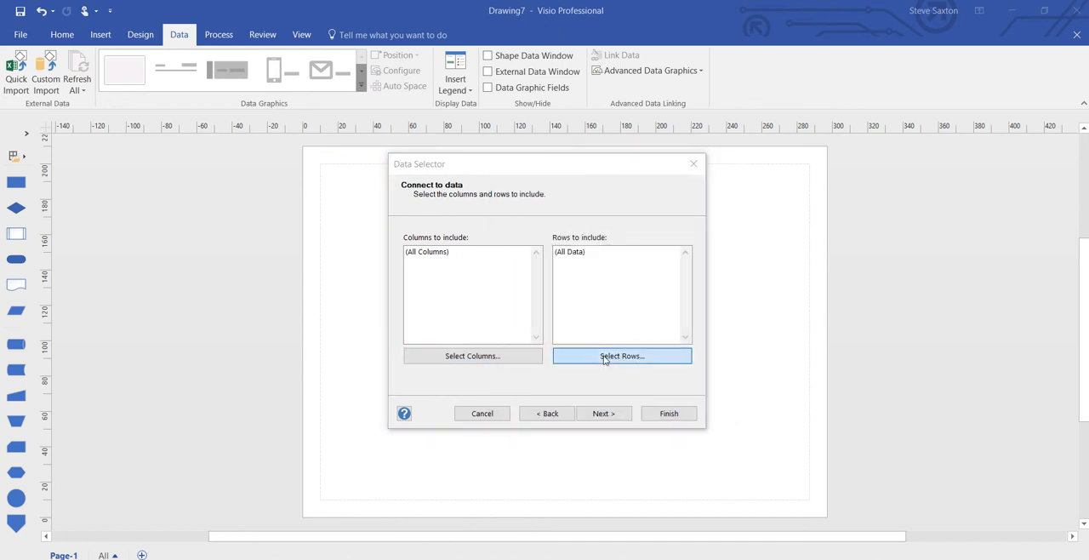
{"action": "left_click", "coordinate": [622, 356]}
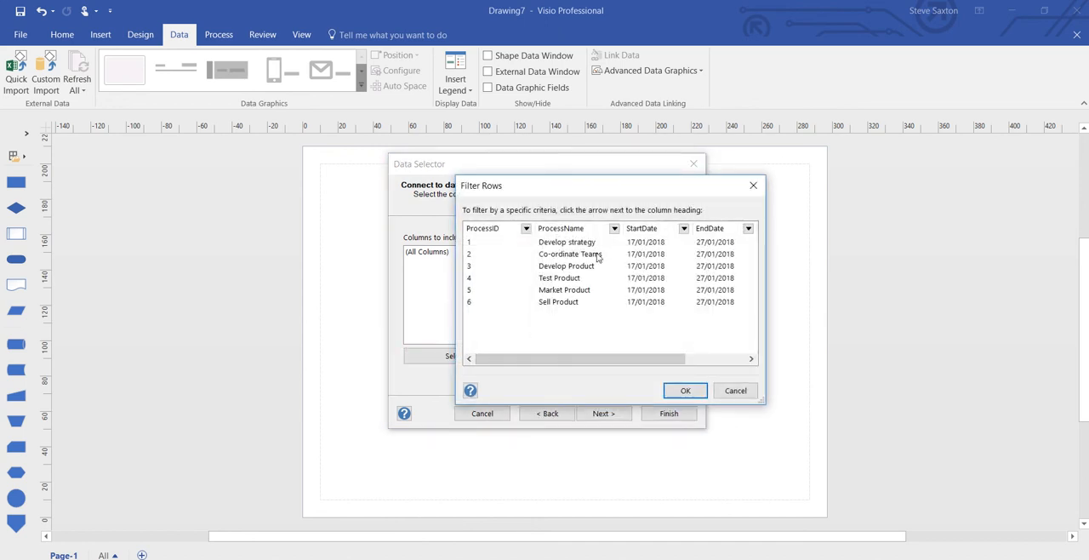
{"action": "left_click", "coordinate": [685, 390]}
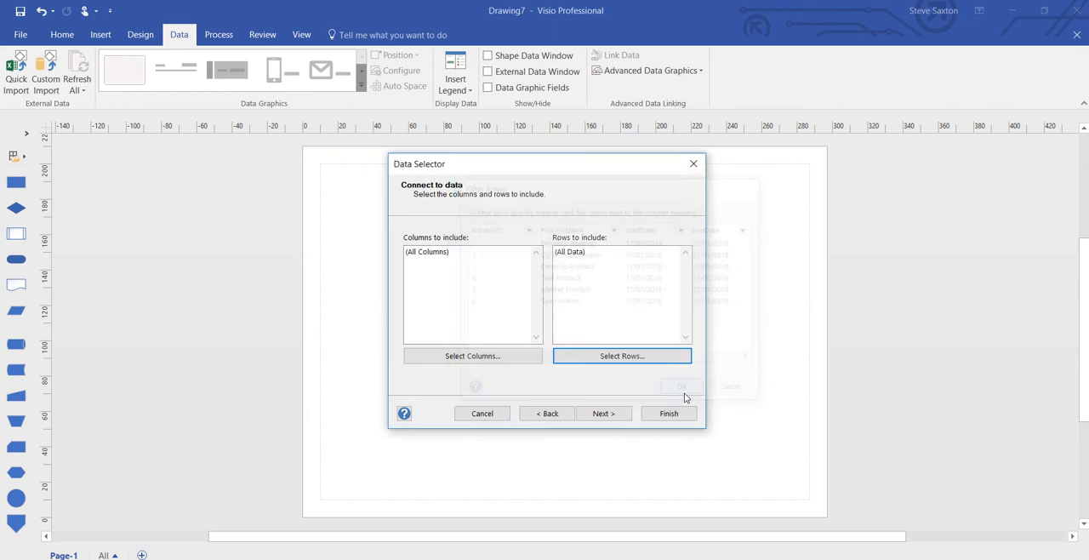
{"action": "left_click", "coordinate": [603, 413]}
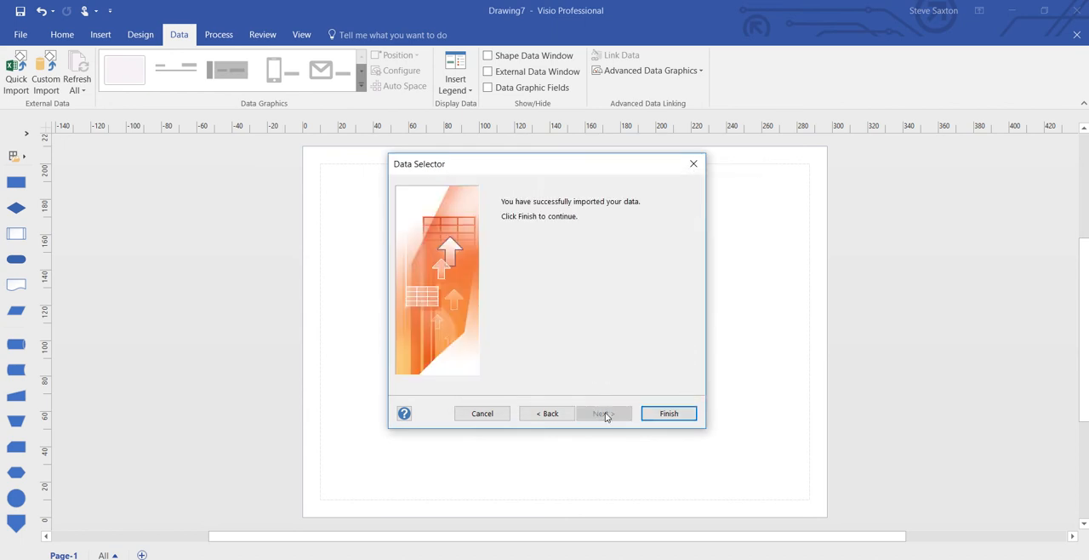
{"action": "left_click", "coordinate": [668, 414]}
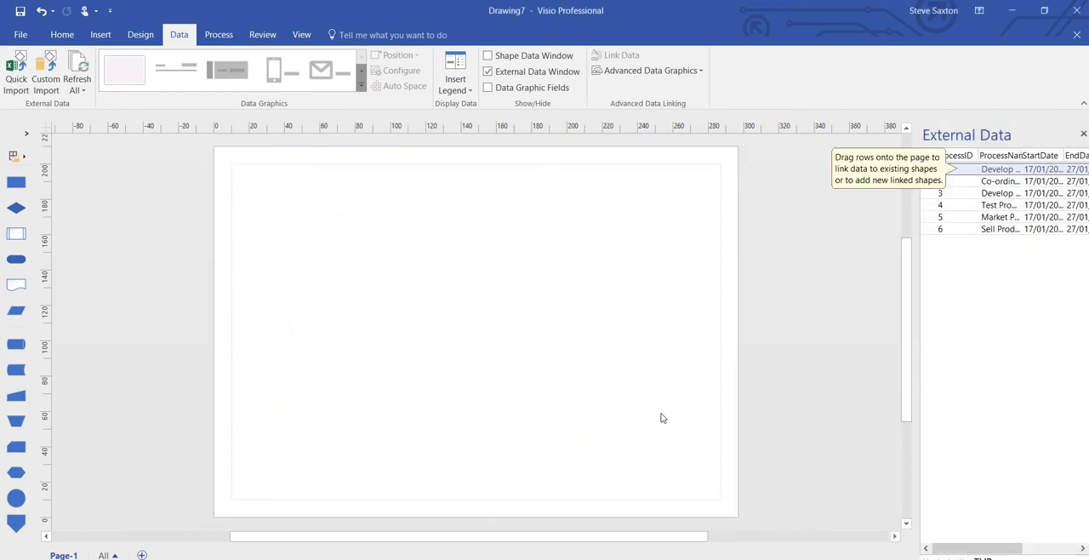
{"action": "mouse_move", "coordinate": [914, 197]}
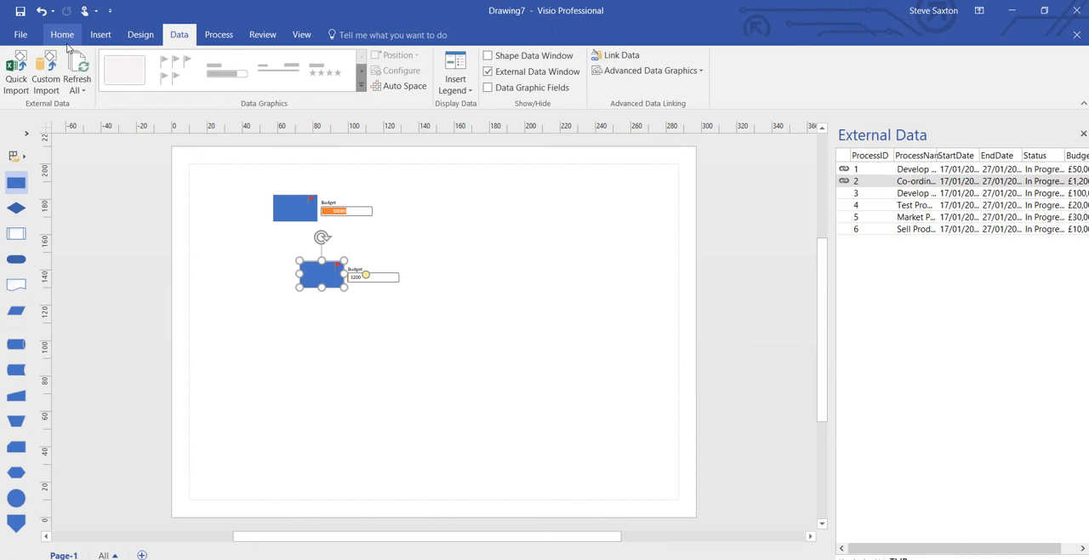
Draw connectors linking box 1 to box 2 and box 2 to box 3.
{"action": "left_click", "coordinate": [62, 34]}
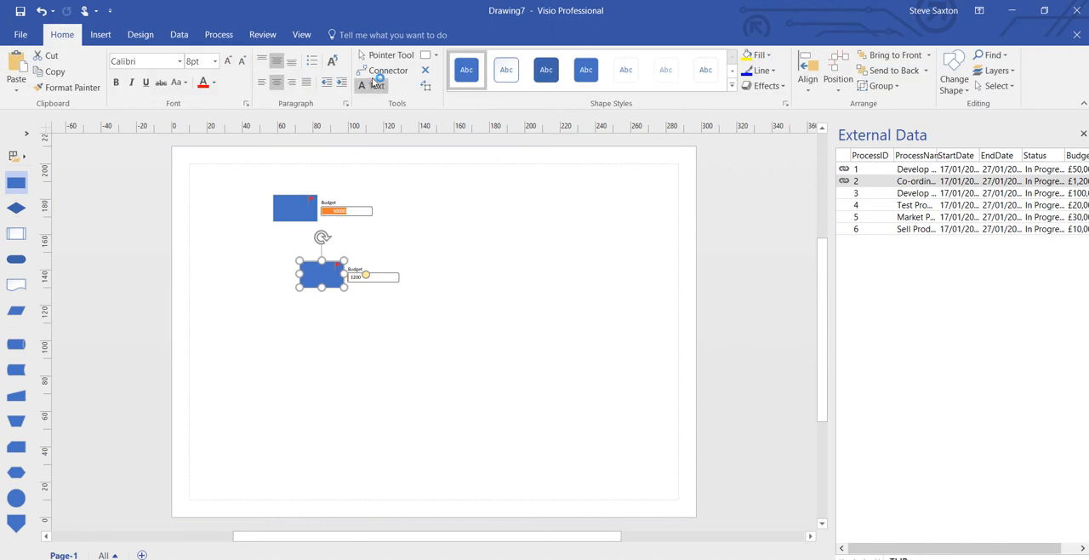
{"action": "left_click", "coordinate": [389, 70]}
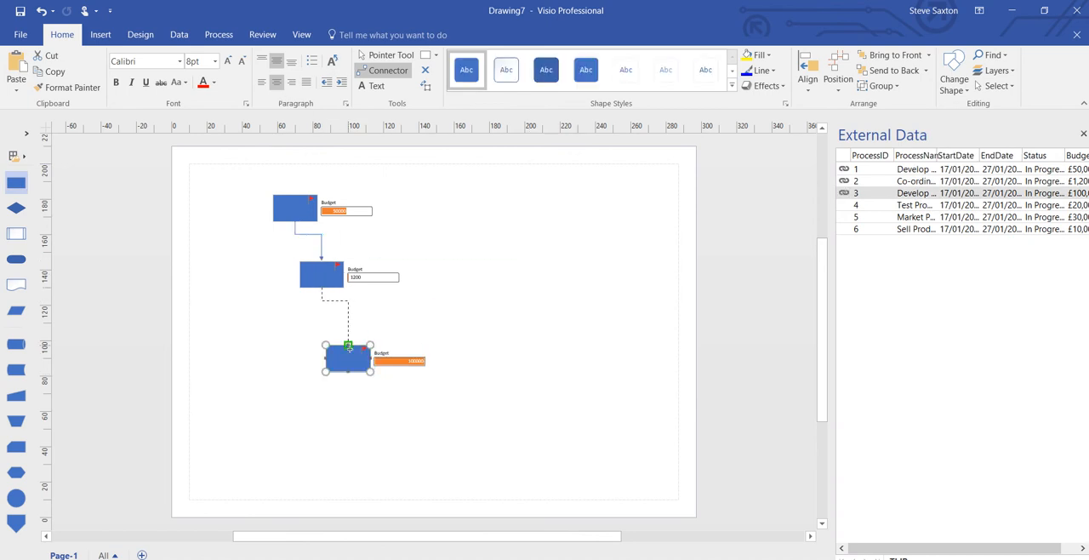
{"action": "left_click", "coordinate": [388, 71]}
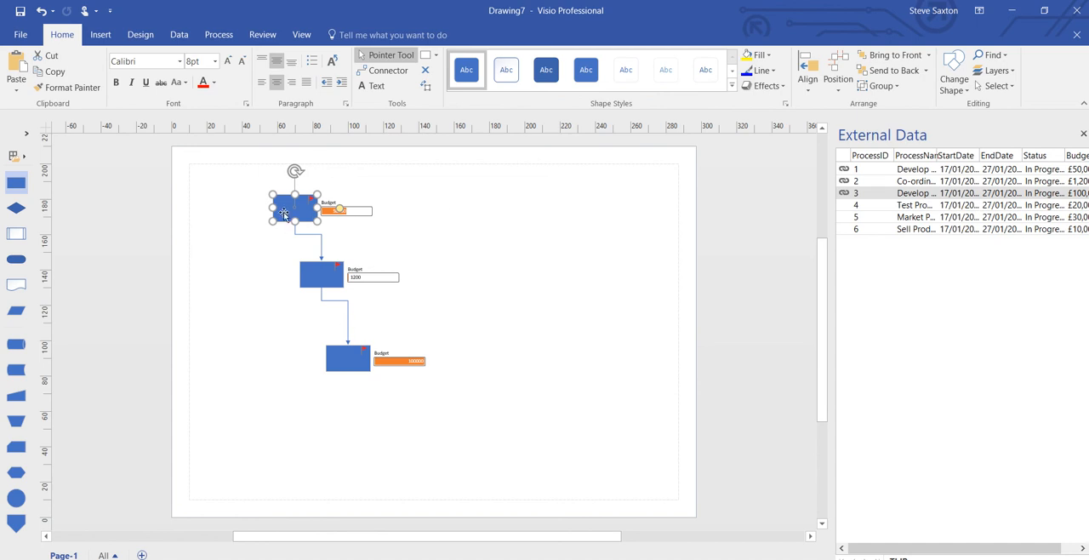
{"action": "mouse_move", "coordinate": [875, 191]}
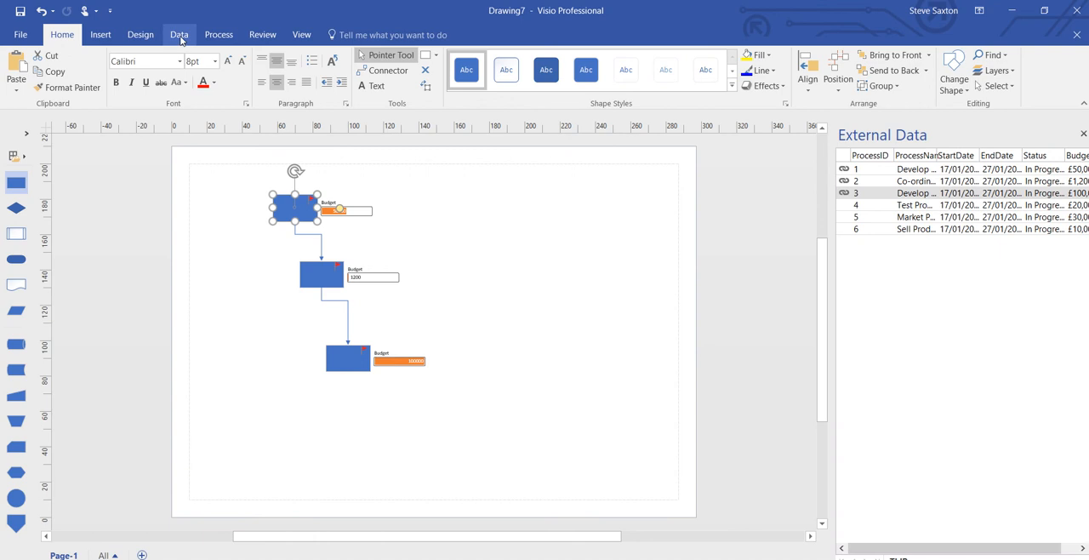
Run Refresh All on the linked TblProcess data and close the summary.
{"action": "left_click", "coordinate": [179, 34]}
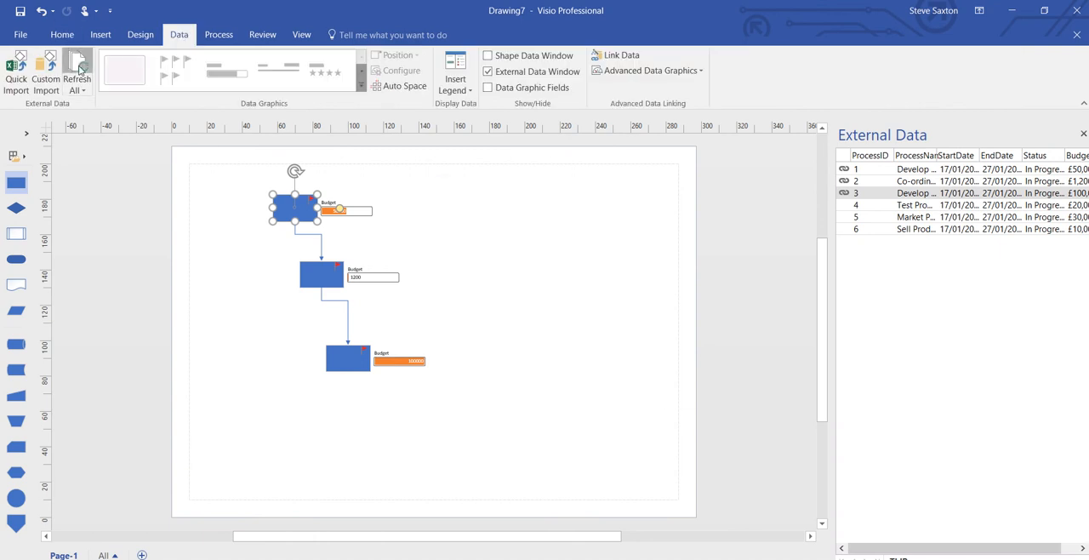
{"action": "left_click", "coordinate": [77, 68]}
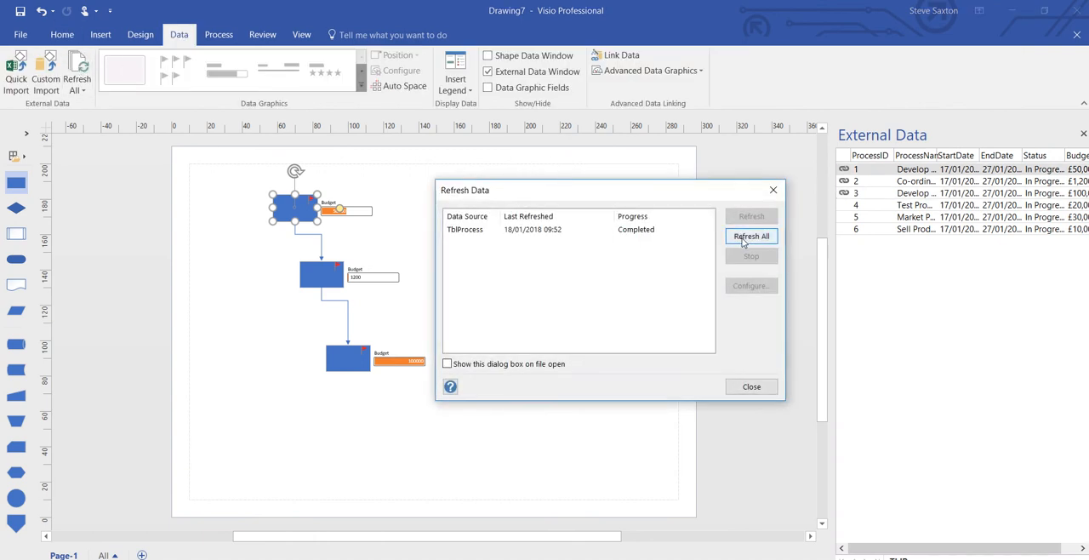
{"action": "left_click", "coordinate": [751, 387]}
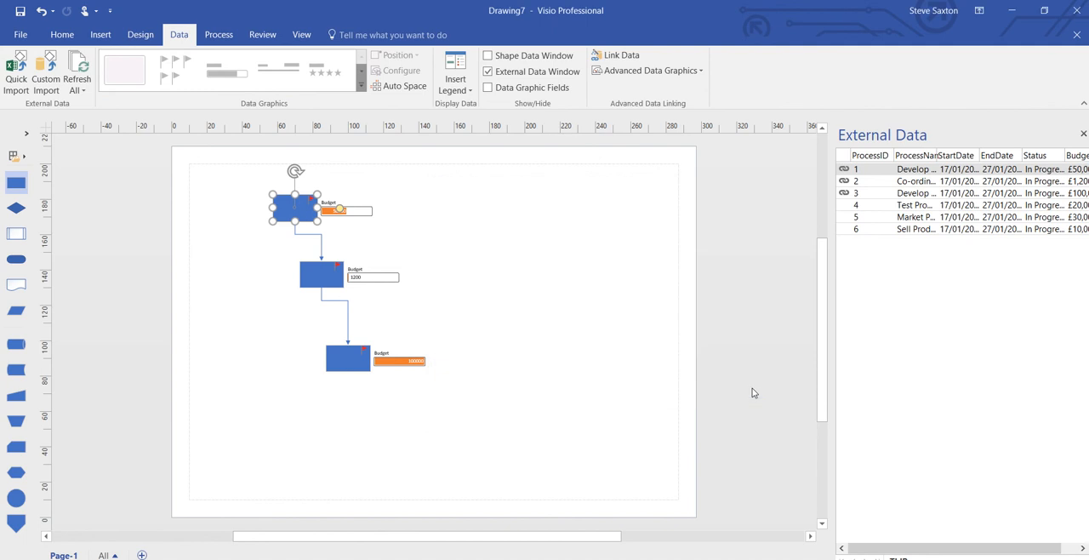
{"action": "mouse_move", "coordinate": [300, 203]}
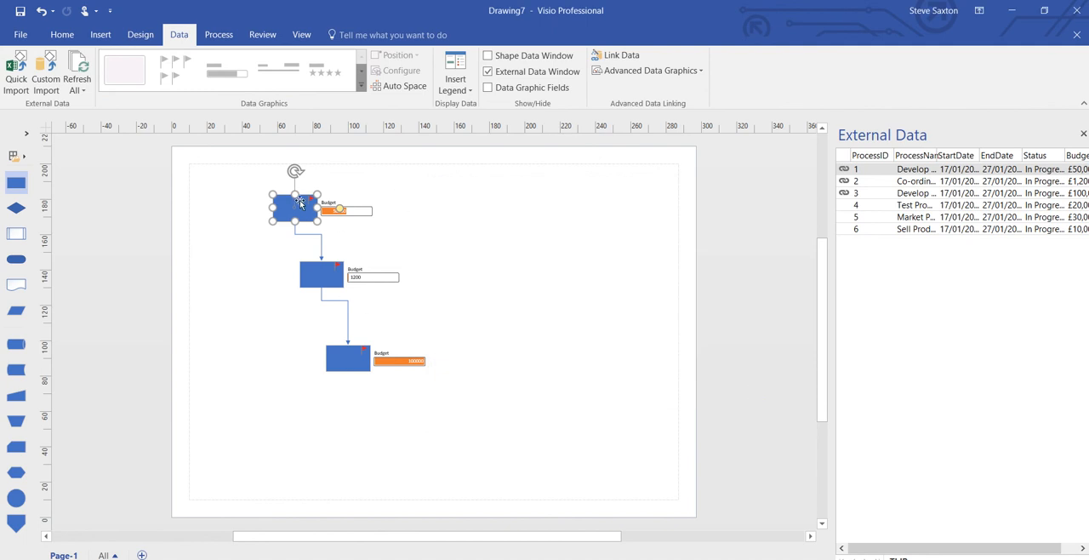
{"action": "mouse_move", "coordinate": [332, 219]}
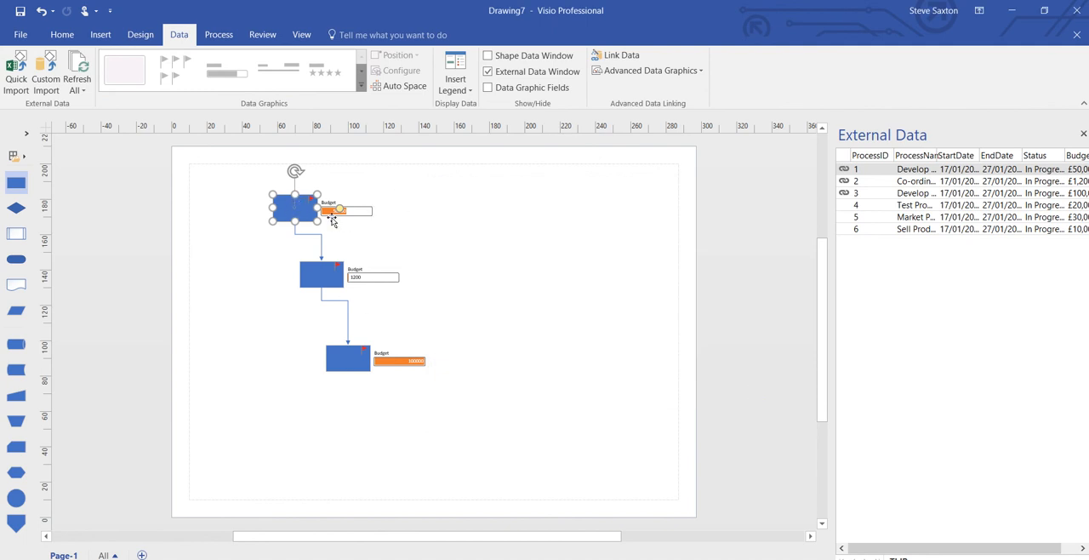
{"action": "mouse_move", "coordinate": [341, 209]}
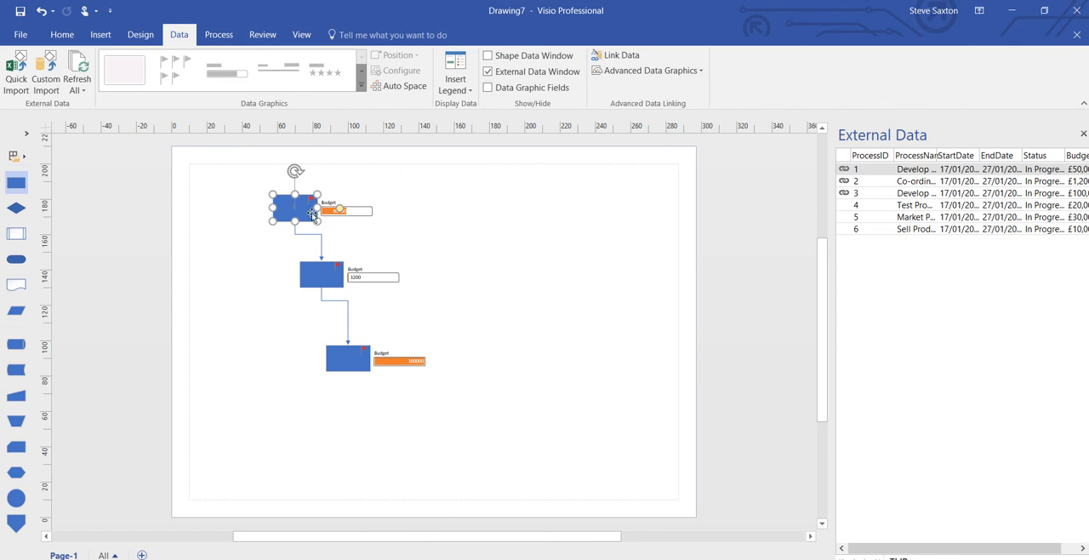
Open Edit Data Graphic from Advanced Data Graphics and select the Budget data bar item.
{"action": "left_click", "coordinate": [647, 71]}
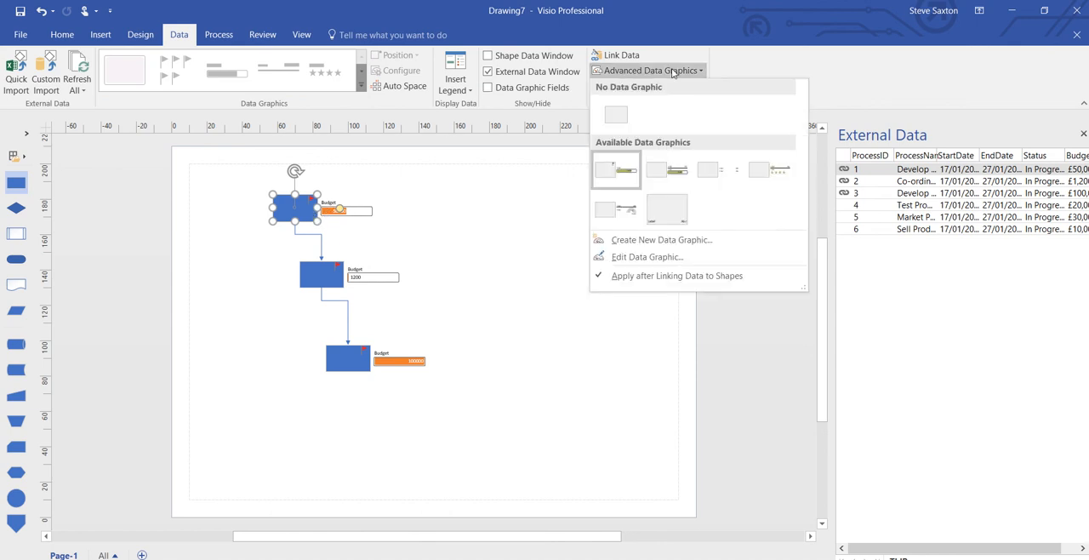
{"action": "mouse_move", "coordinate": [646, 257]}
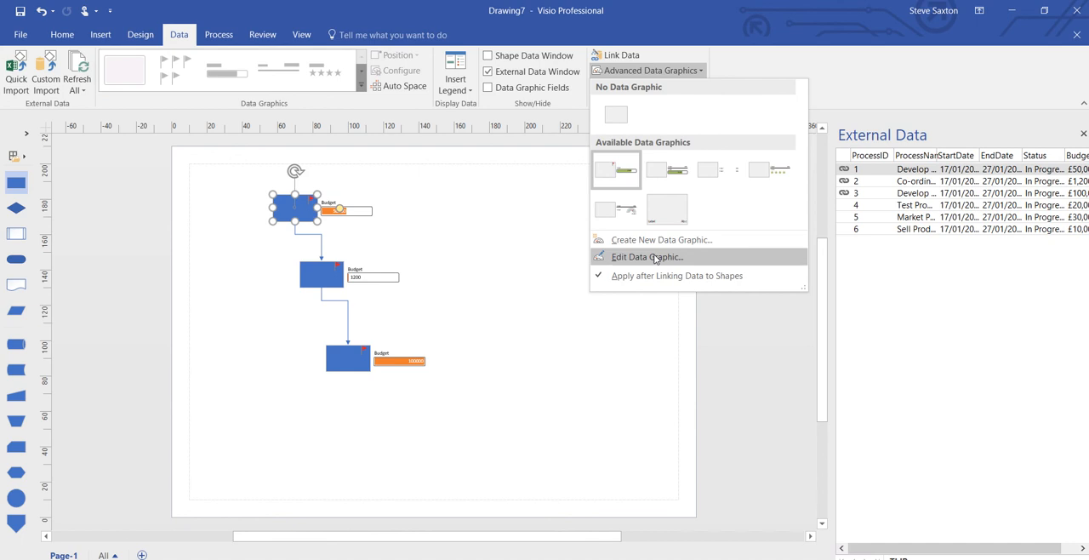
{"action": "left_click", "coordinate": [647, 257]}
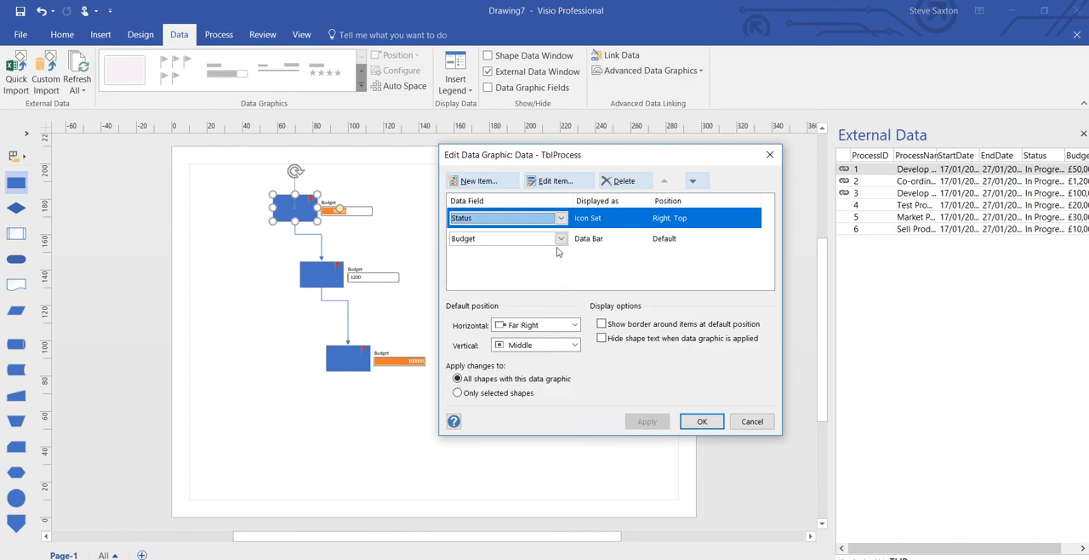
{"action": "left_click", "coordinate": [559, 239]}
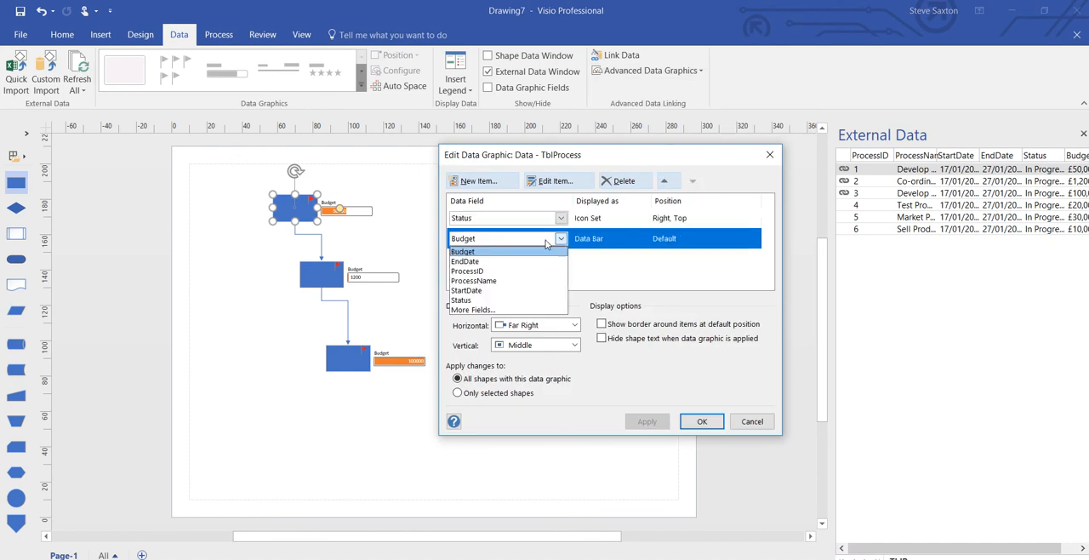
{"action": "left_click", "coordinate": [463, 238]}
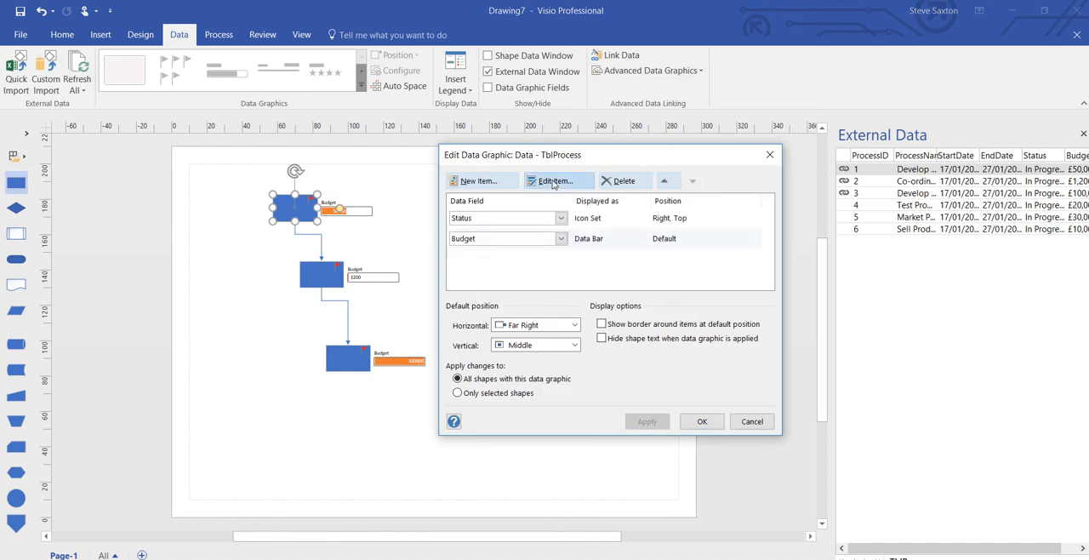
Turn off default position for the Budget bar, center it horizontally, and apply.
{"action": "left_click", "coordinate": [554, 181]}
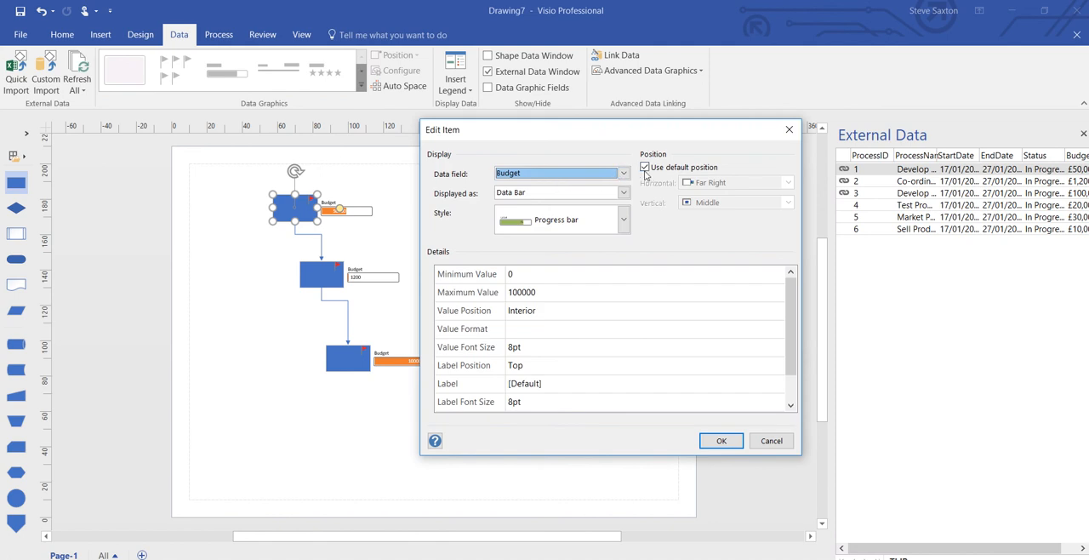
{"action": "left_click", "coordinate": [645, 167]}
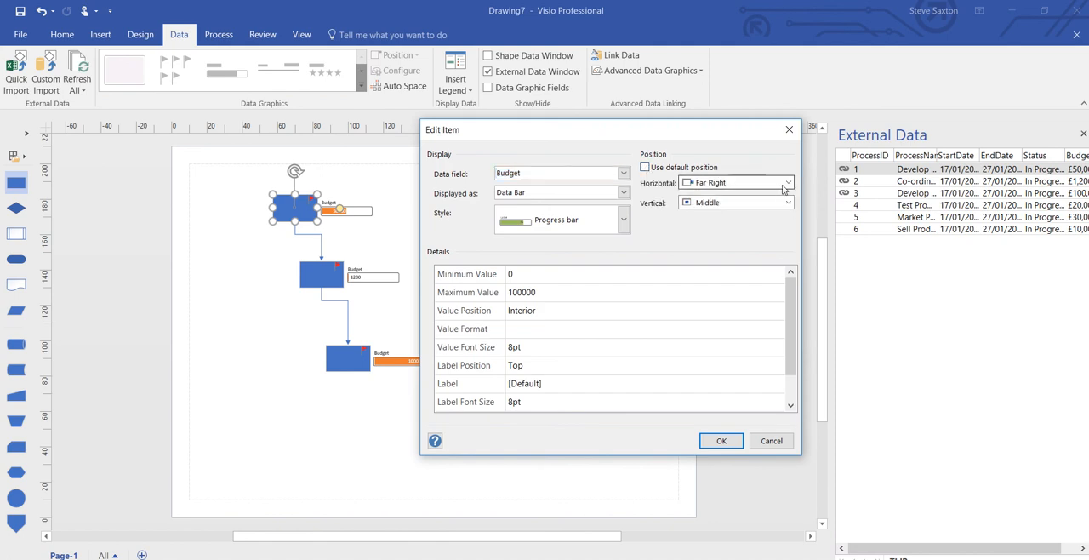
{"action": "left_click", "coordinate": [786, 182]}
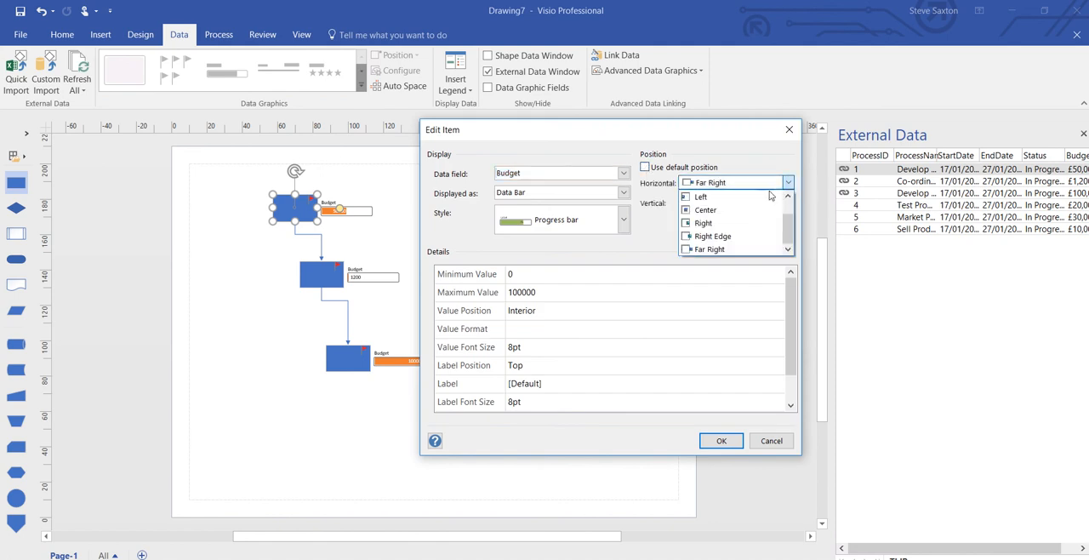
{"action": "left_click", "coordinate": [706, 210]}
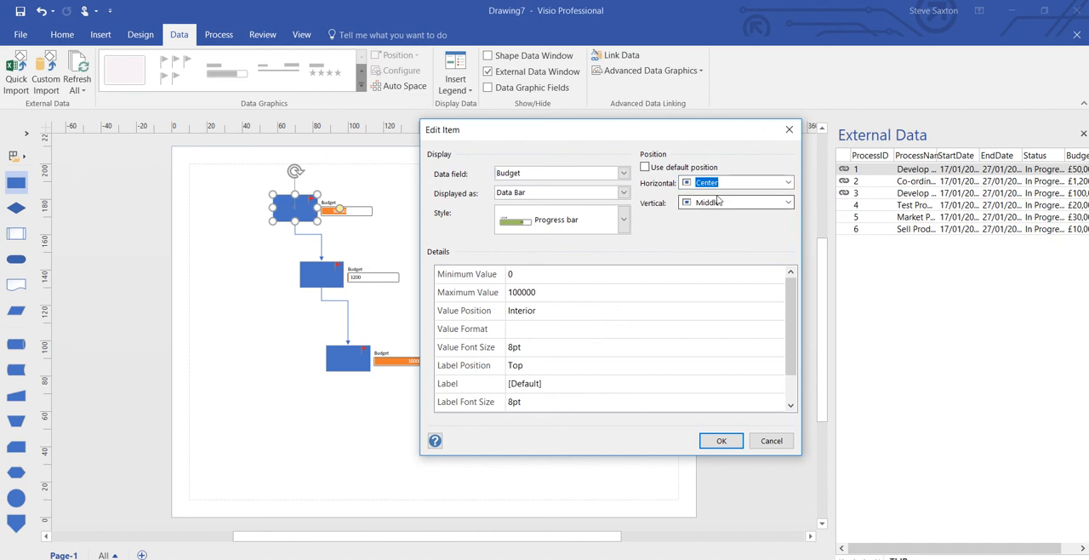
{"action": "left_click", "coordinate": [720, 440]}
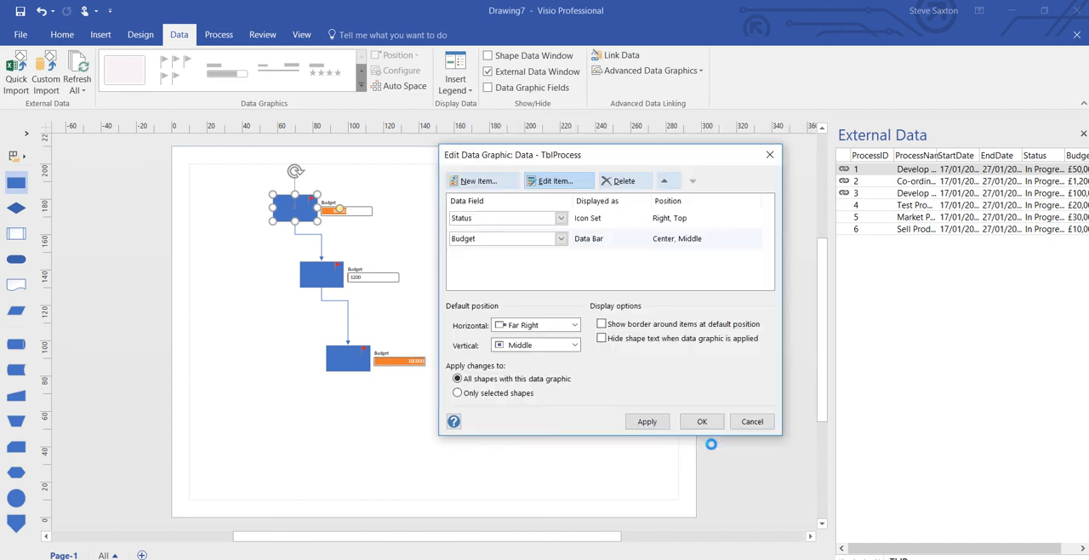
{"action": "left_click", "coordinate": [701, 421]}
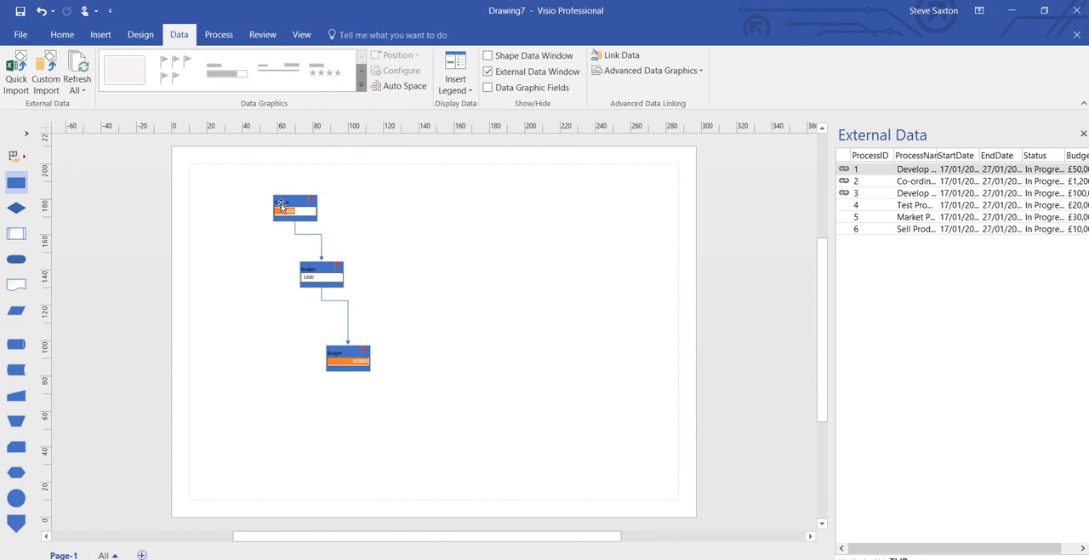
{"action": "left_click", "coordinate": [295, 209]}
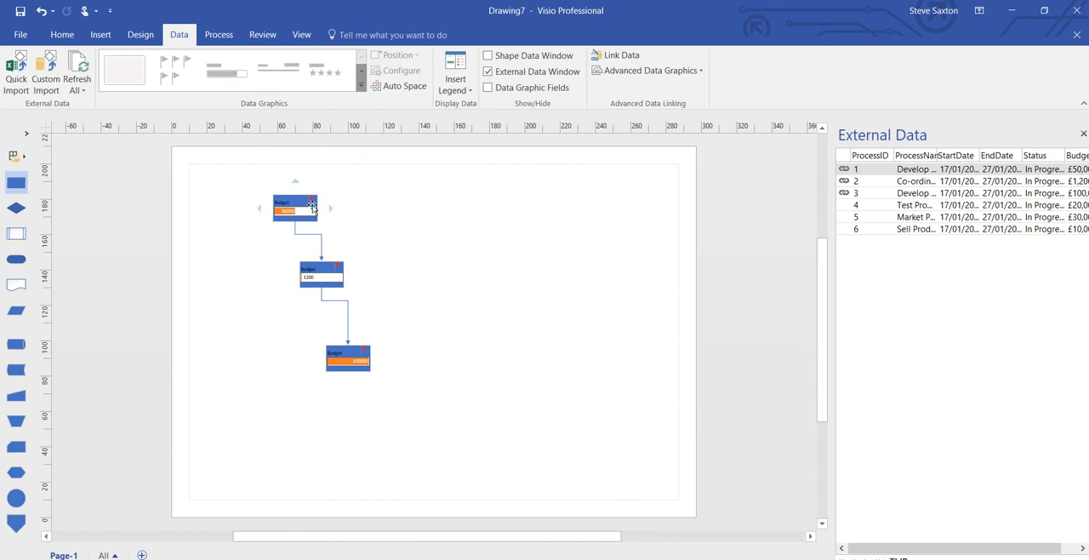
{"action": "left_click", "coordinate": [634, 203]}
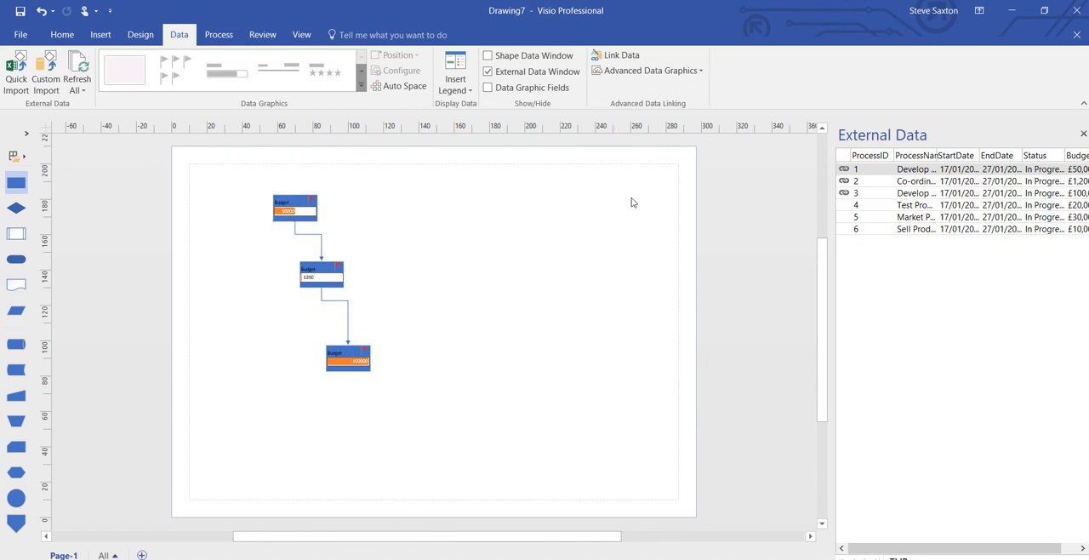
{"action": "mouse_move", "coordinate": [475, 370]}
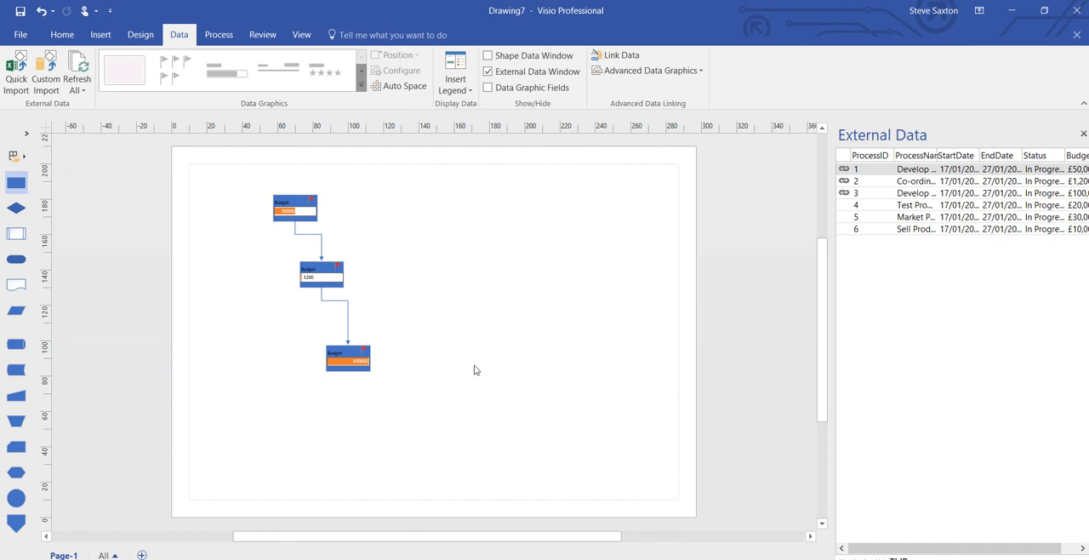
{"action": "mouse_move", "coordinate": [476, 340]}
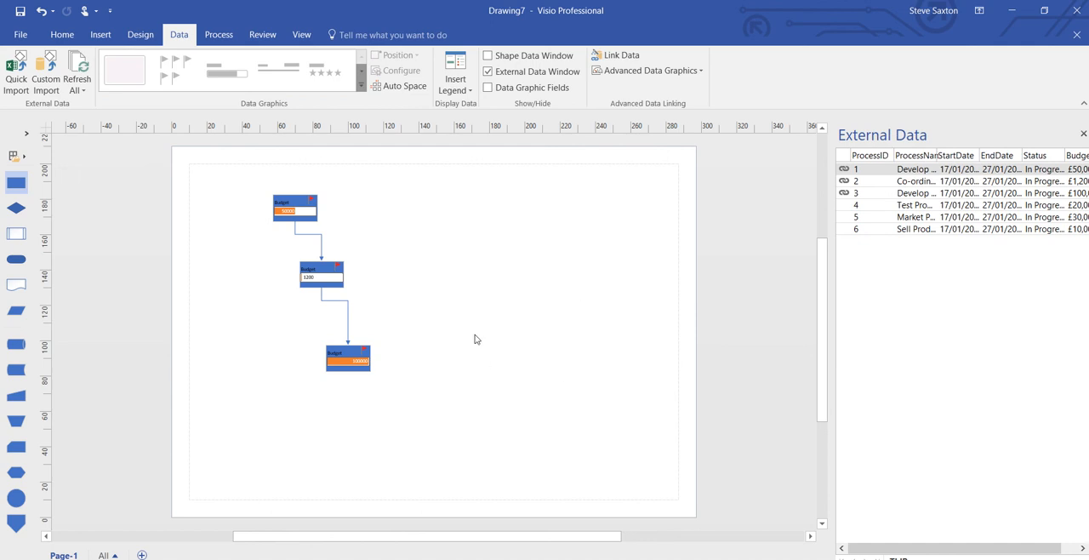